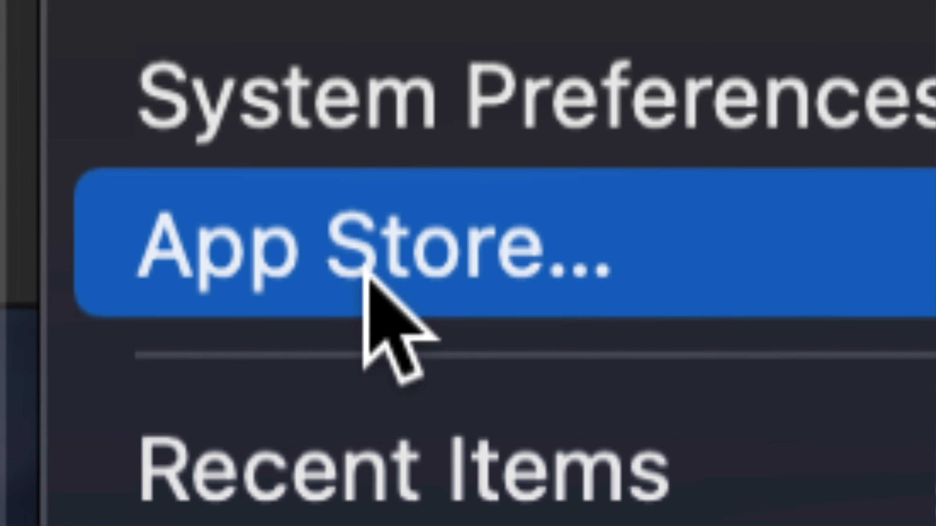
{"action": "mouse_move", "coordinate": [515, 156]}
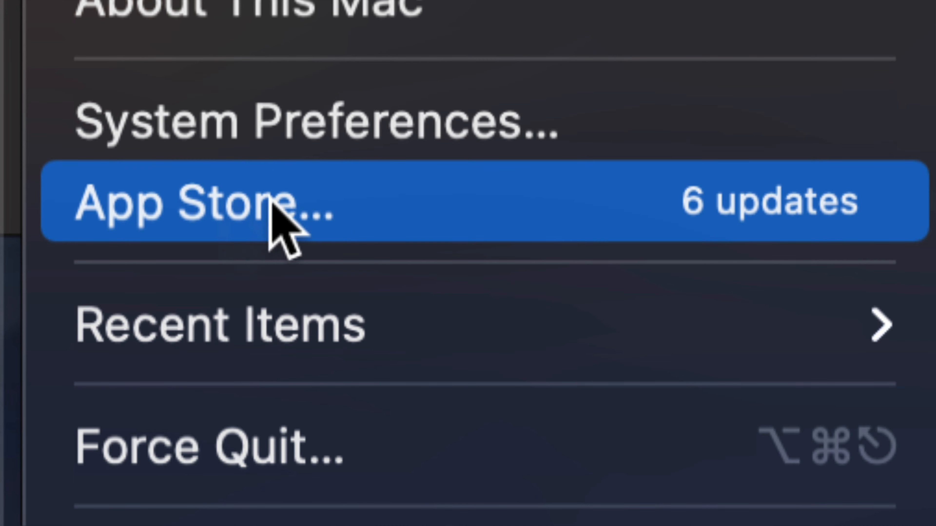
{"action": "mouse_move", "coordinate": [516, 193]}
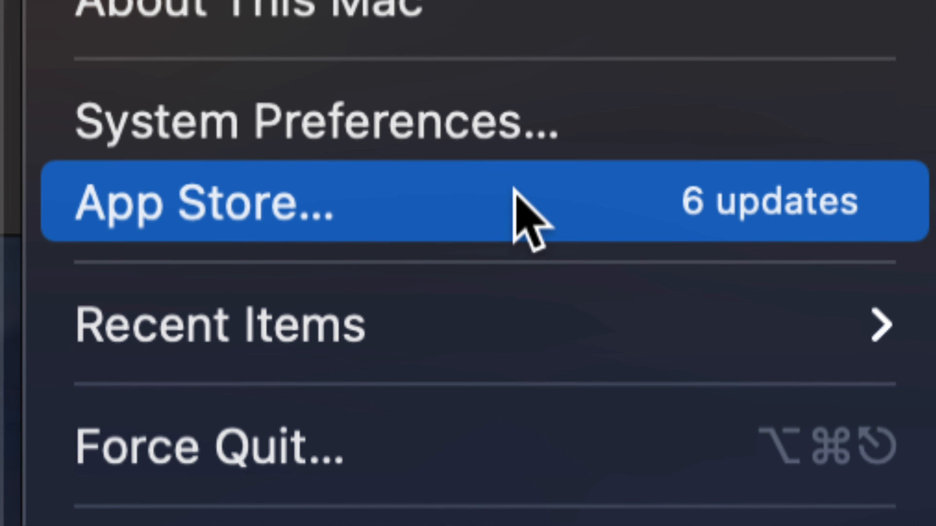
Step: Launch the App Store from the Apple menu, landing on the Updates page with six pending updates
{"action": "left_click", "coordinate": [188, 203]}
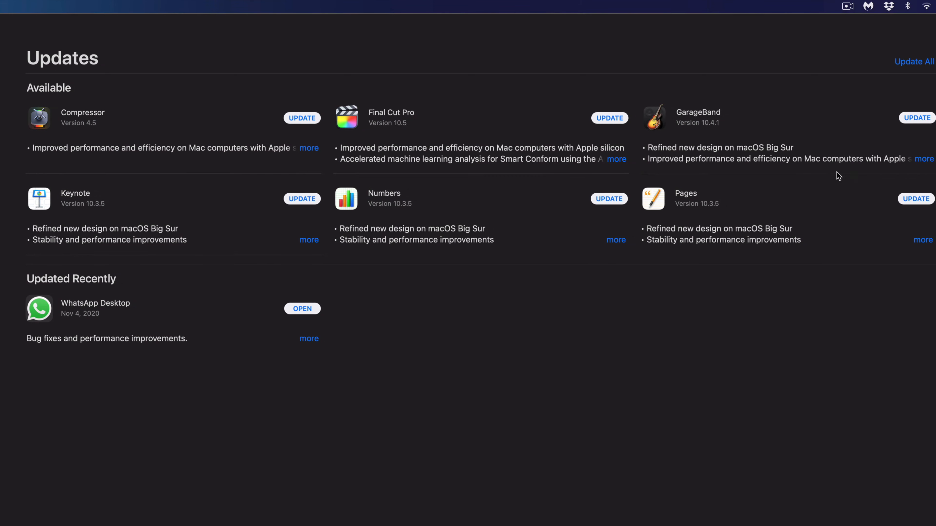
{"action": "mouse_move", "coordinate": [641, 318]}
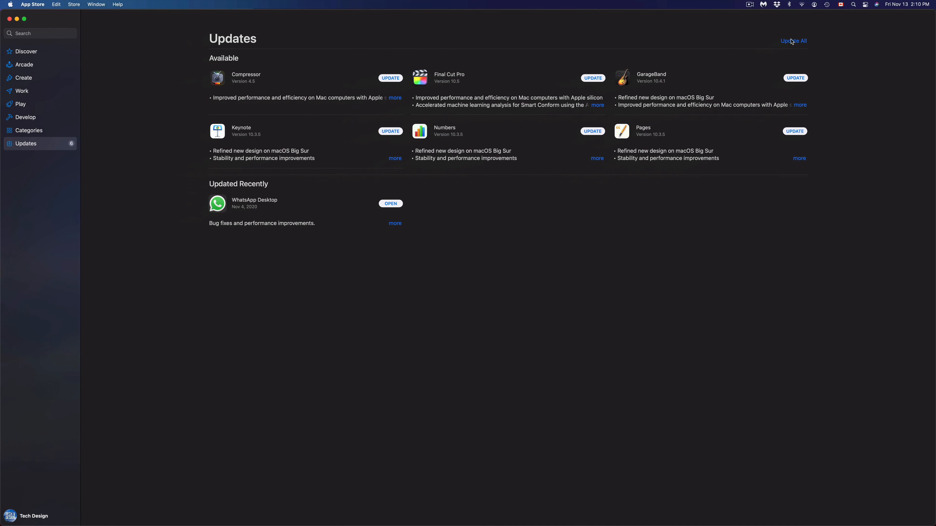
{"action": "mouse_move", "coordinate": [413, 69]}
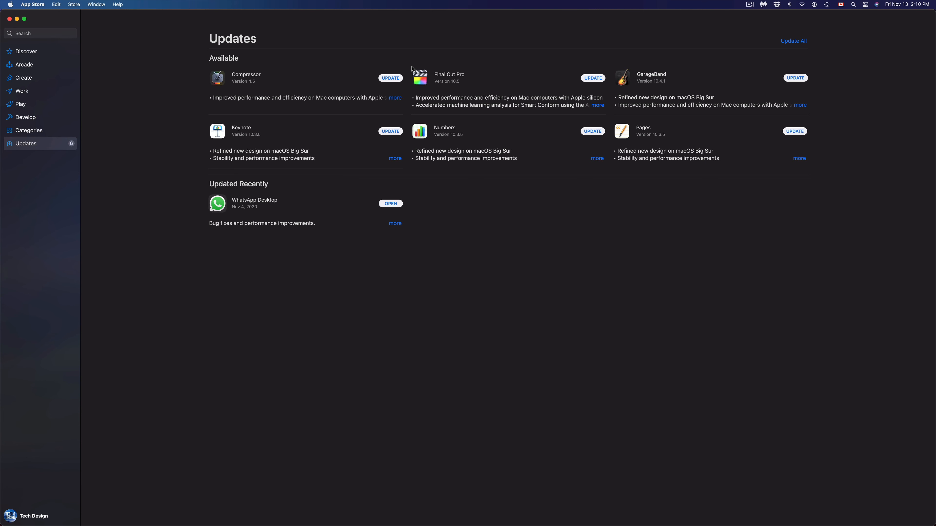
{"action": "mouse_move", "coordinate": [281, 68]}
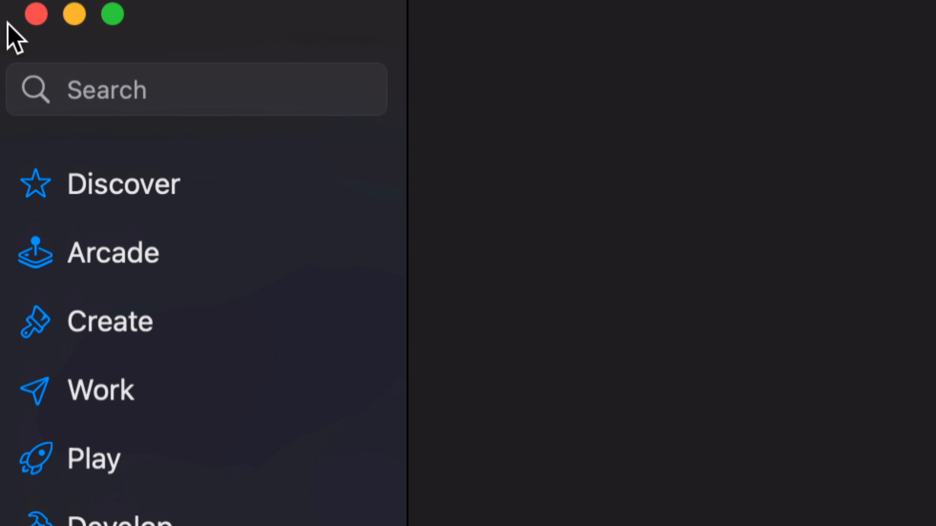
Step: Search 'fin' and view Final Cut Pro's product page with its ratings and What's New notes
{"action": "type", "text": "fin"}
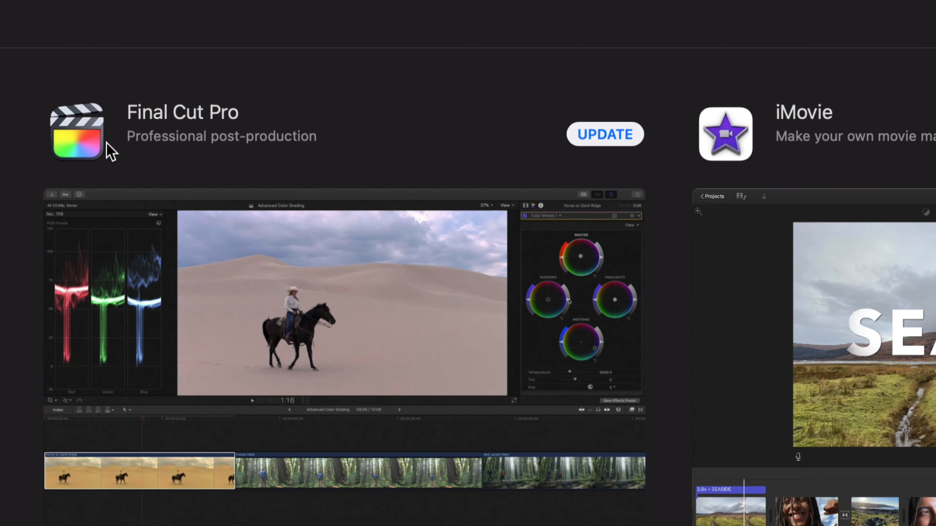
{"action": "left_click", "coordinate": [77, 141]}
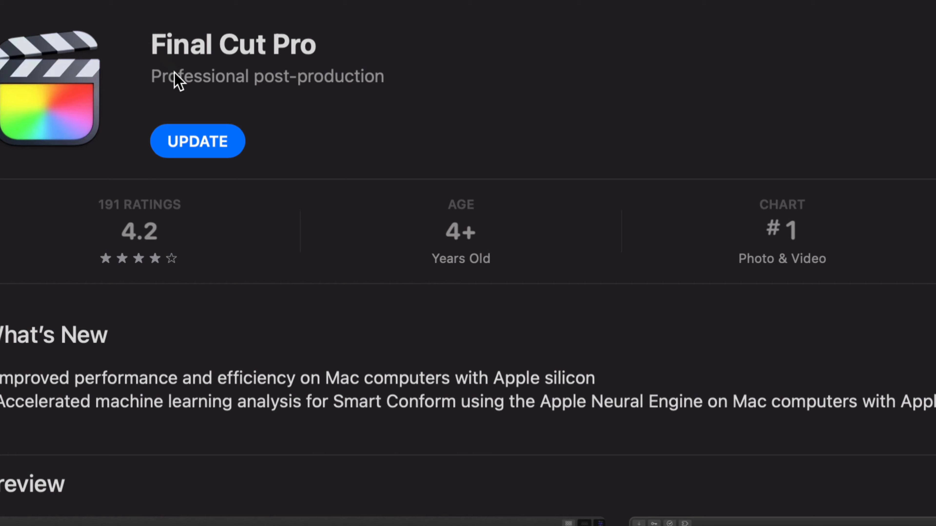
{"action": "left_click", "coordinate": [197, 141]}
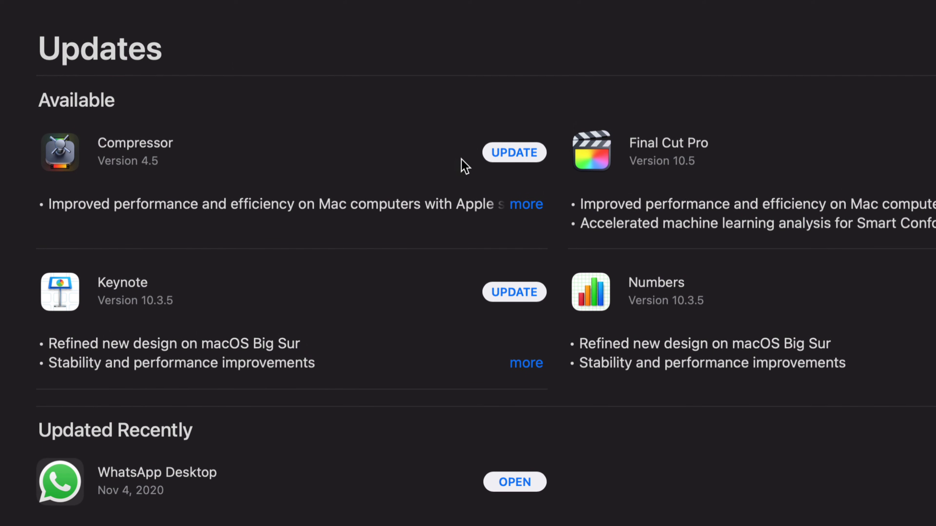
Step: Start the Compressor 4.5 update (314.7 MB) downloading from the Updates page
{"action": "left_click", "coordinate": [515, 152]}
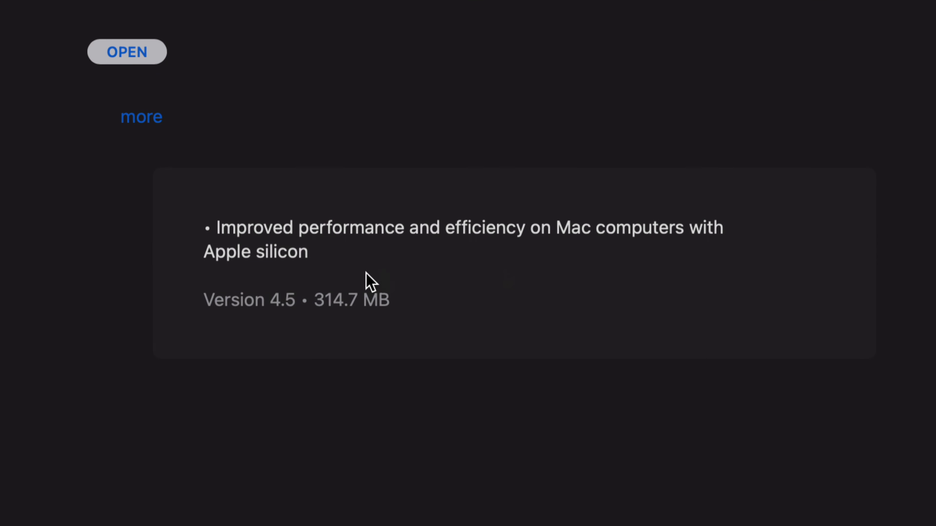
{"action": "mouse_move", "coordinate": [455, 337]}
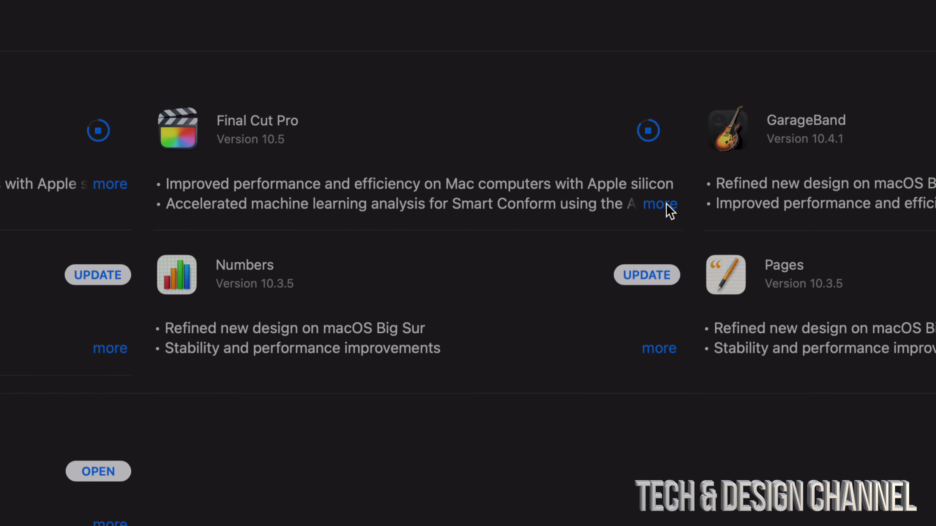
{"action": "left_click", "coordinate": [661, 203]}
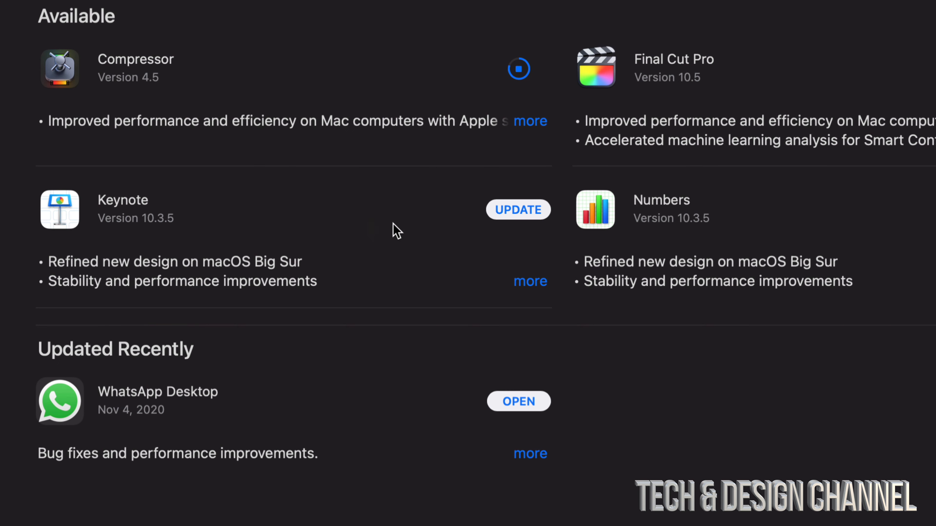
Step: Start the Keynote, Numbers and Pages updates downloading alongside the others
{"action": "left_click", "coordinate": [518, 210]}
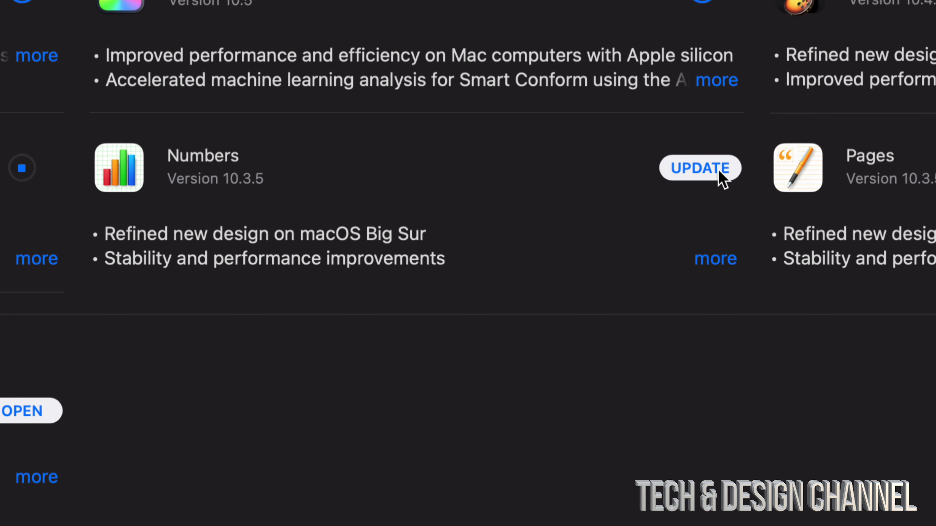
{"action": "left_click", "coordinate": [700, 169]}
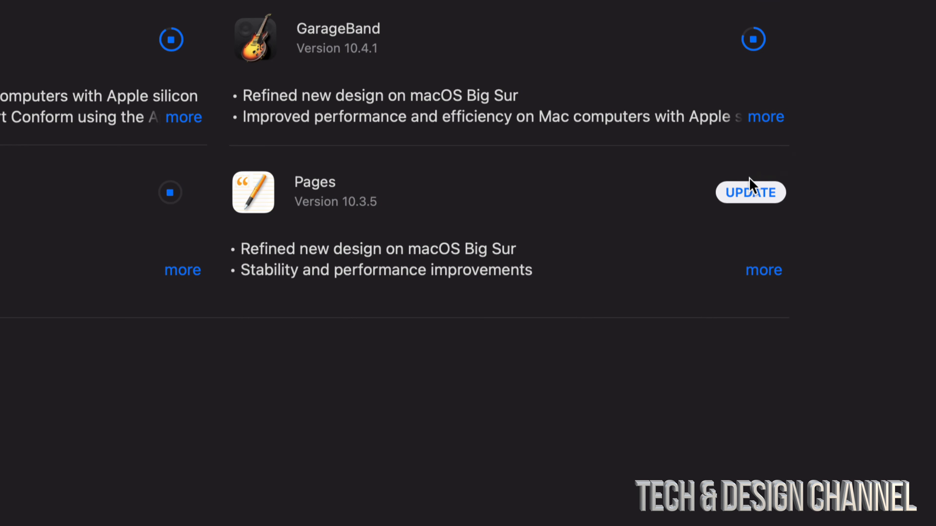
{"action": "left_click", "coordinate": [751, 192]}
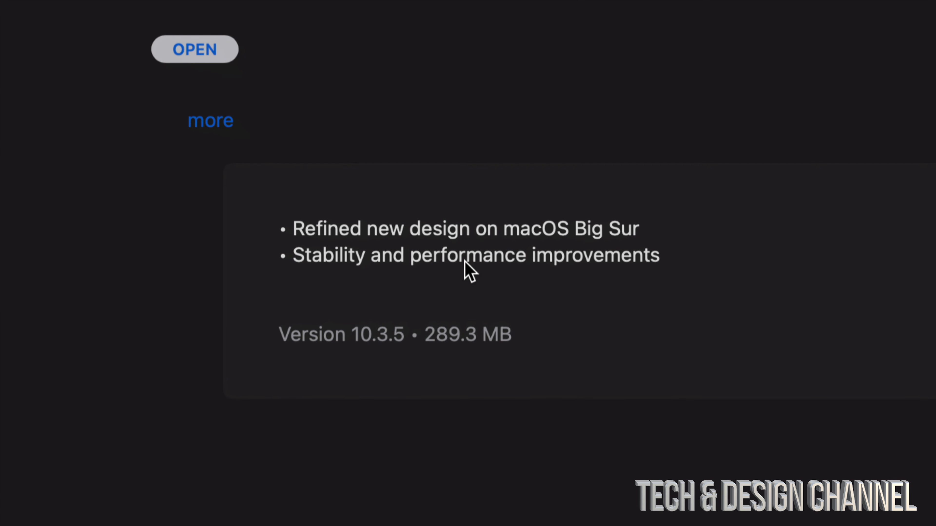
{"action": "mouse_move", "coordinate": [514, 353]}
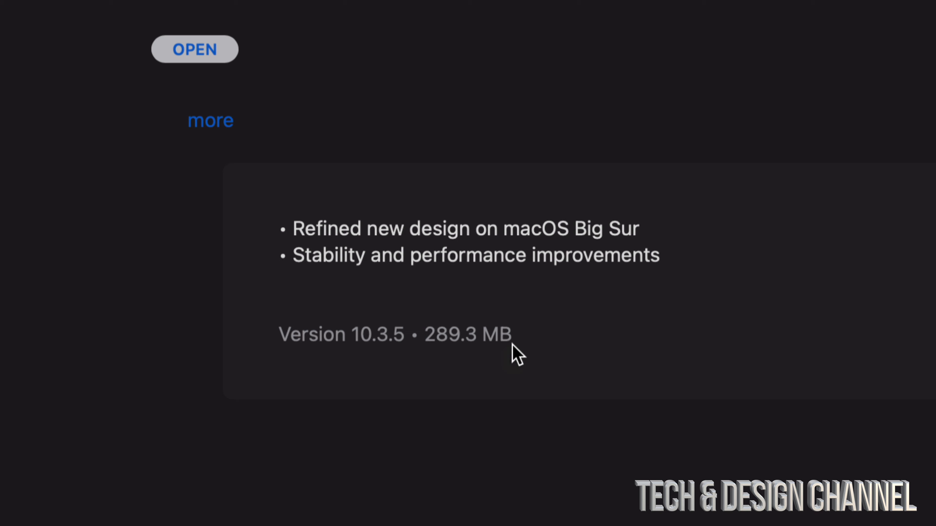